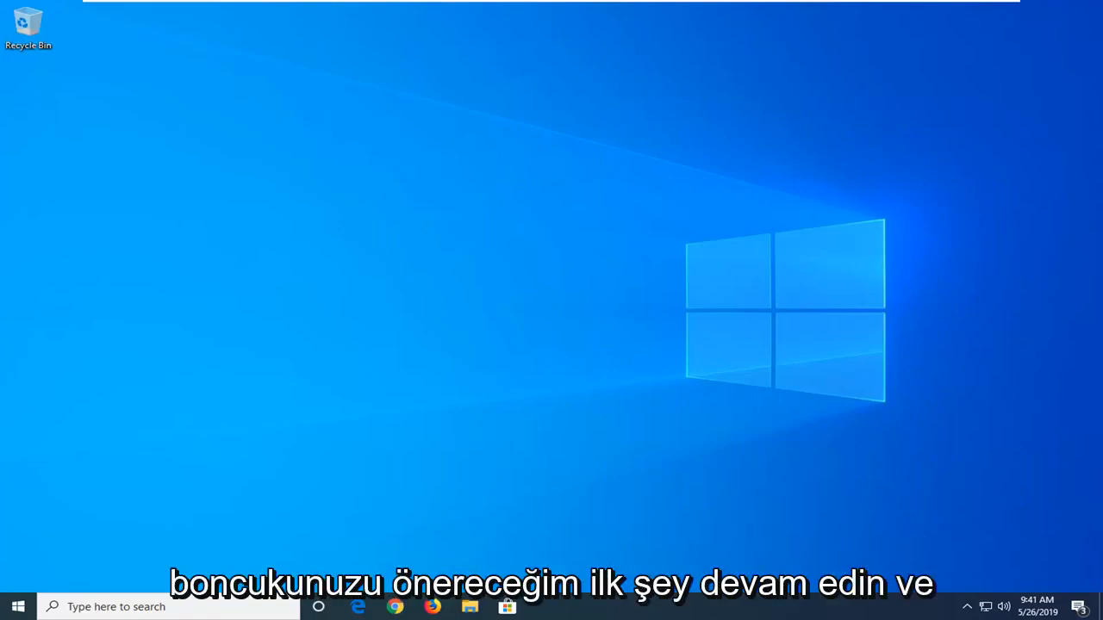
- Launch the Run dialog by searching 'run' from the Start menu
click(17, 606)
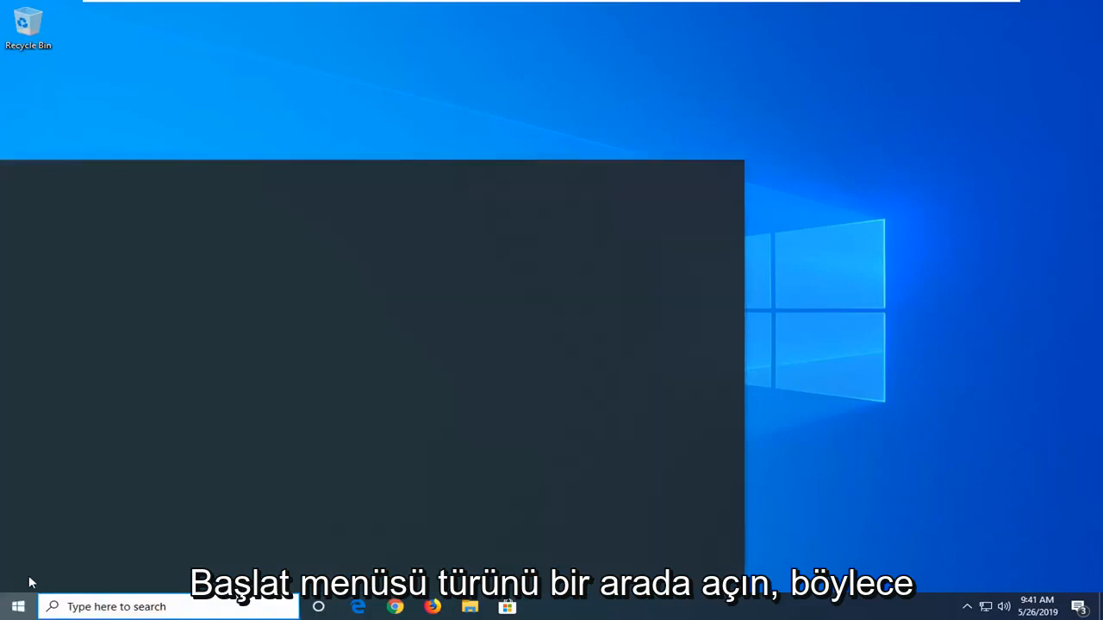
text(run)
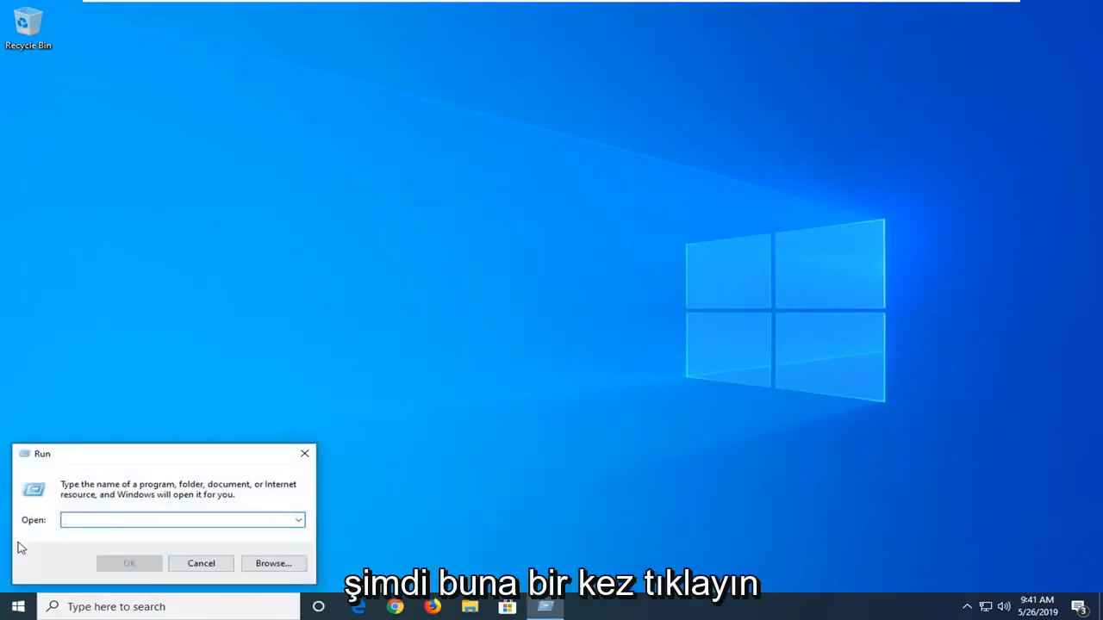
- Enter 'Regsvr32 urlmon.dll' into the Run dialog's Open field
text(Regsvr32 urlmon.dll)
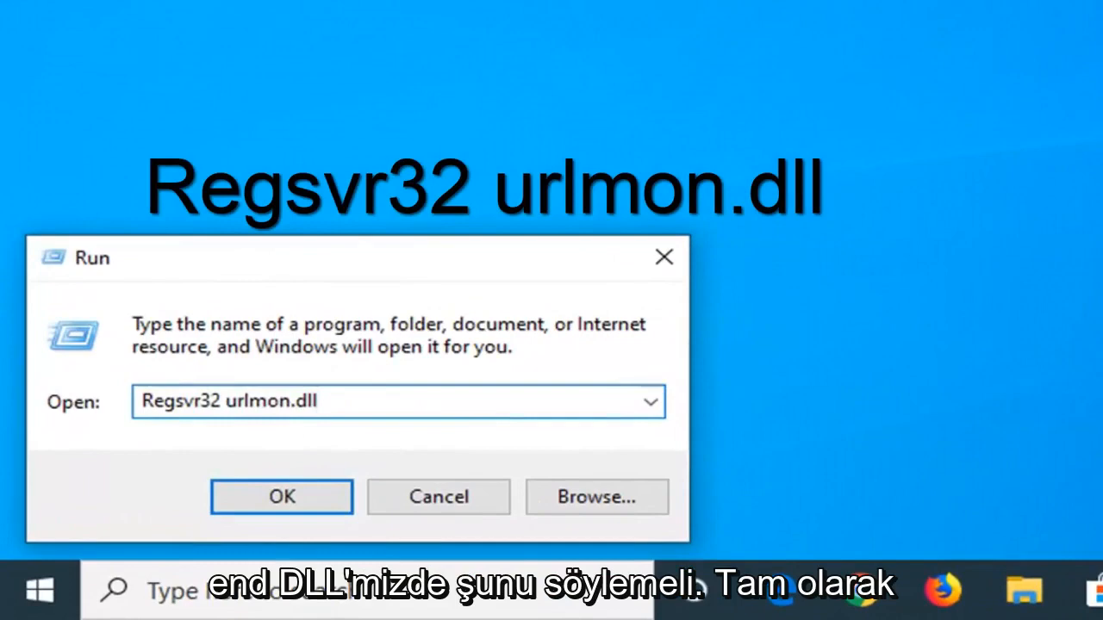
click(398, 400)
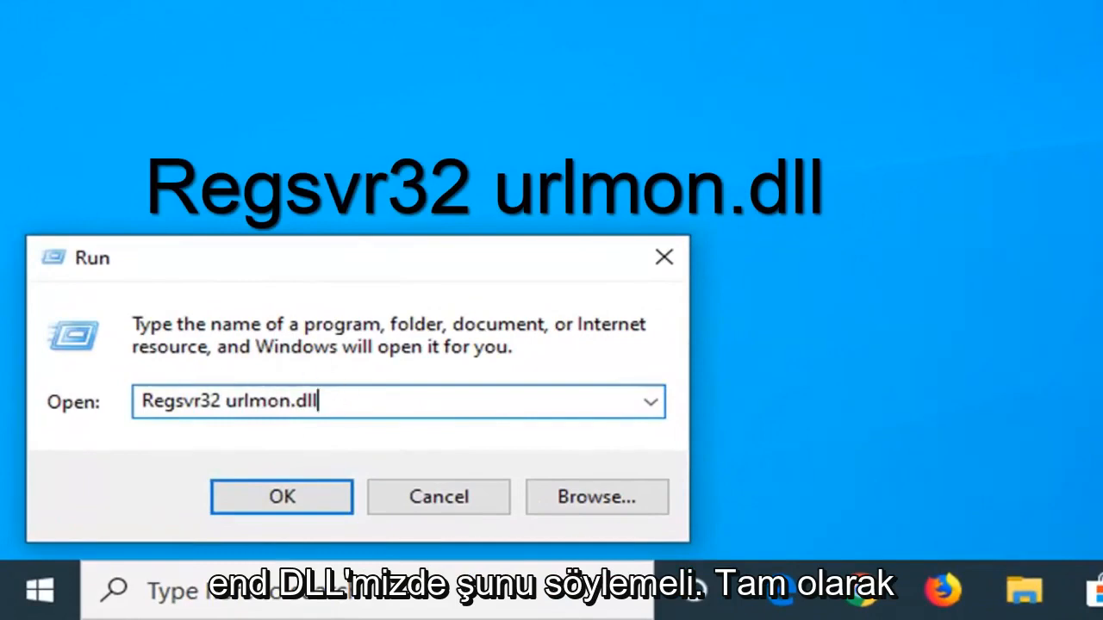
right_click(345, 402)
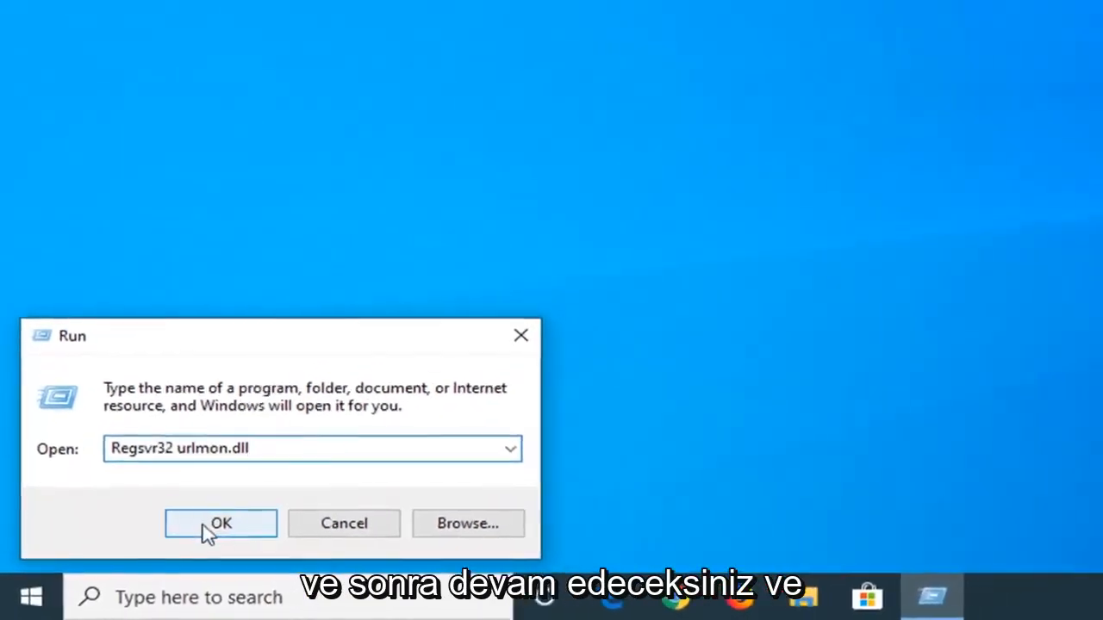
- Execute the Regsvr32 urlmon.dll command and dismiss the 'DllRegisterServer succeeded' message
click(221, 524)
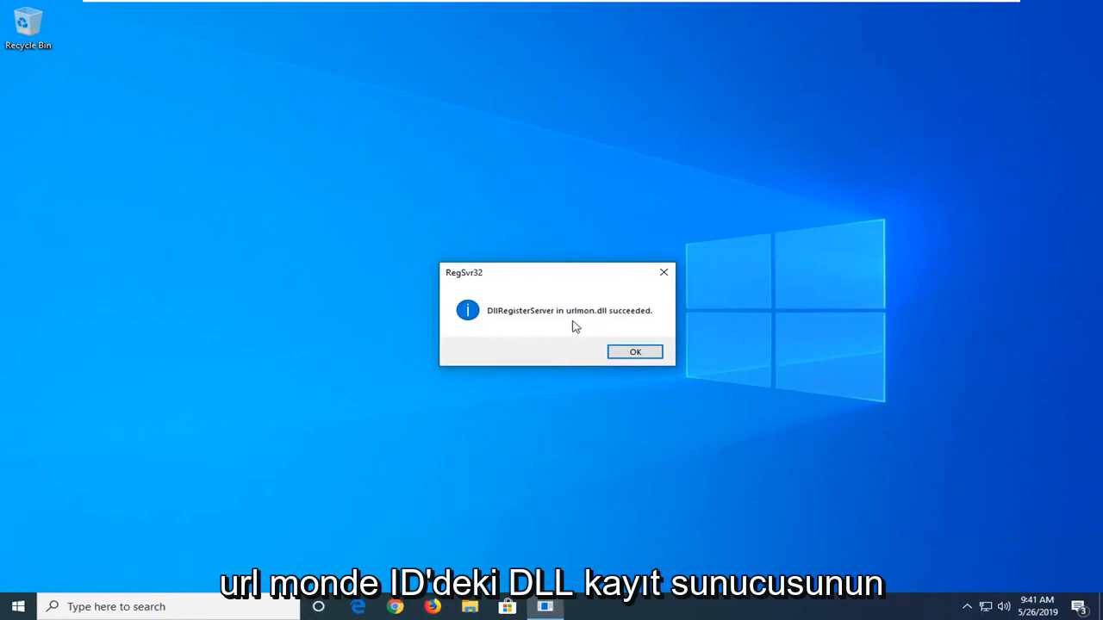
mouse_move(634, 351)
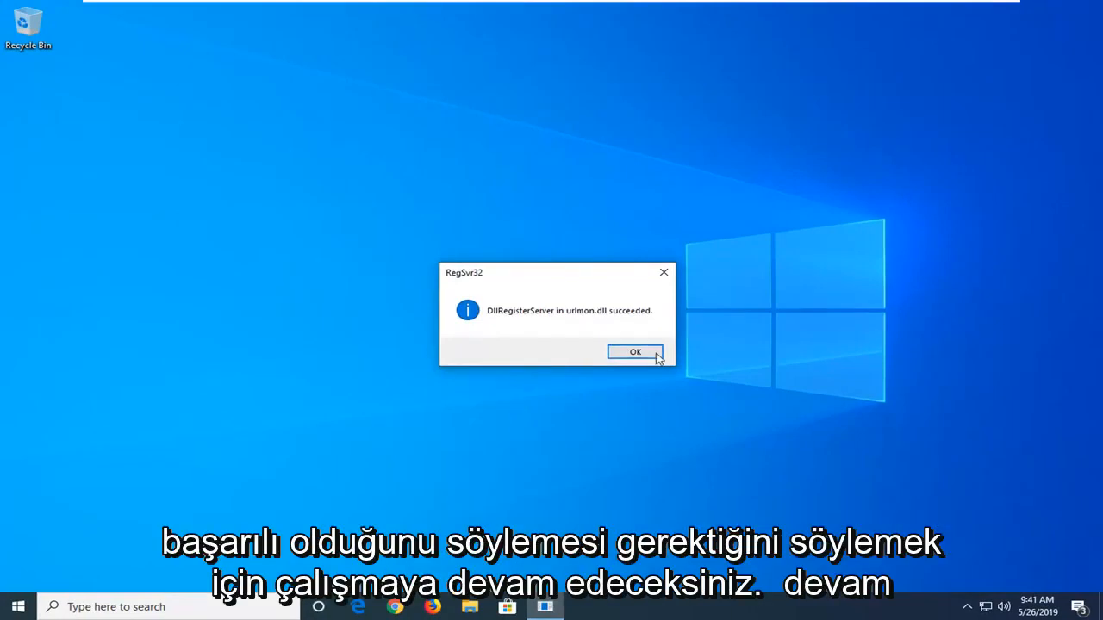
click(634, 351)
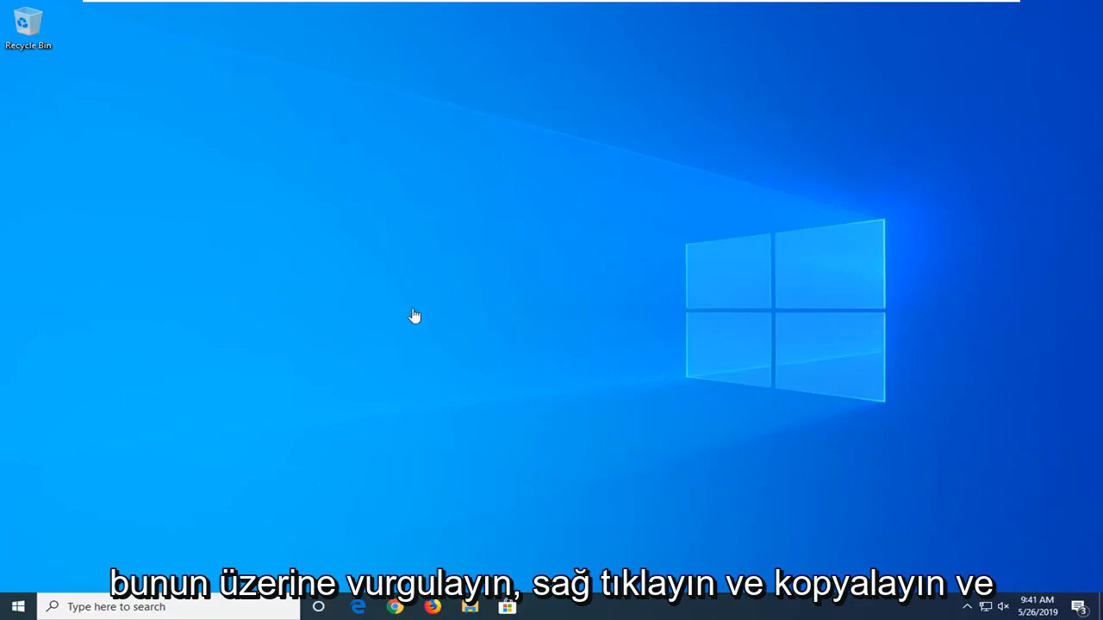
- Launch Internet Explorer by searching 'internet' from Start, landing on the Google home page
click(17, 606)
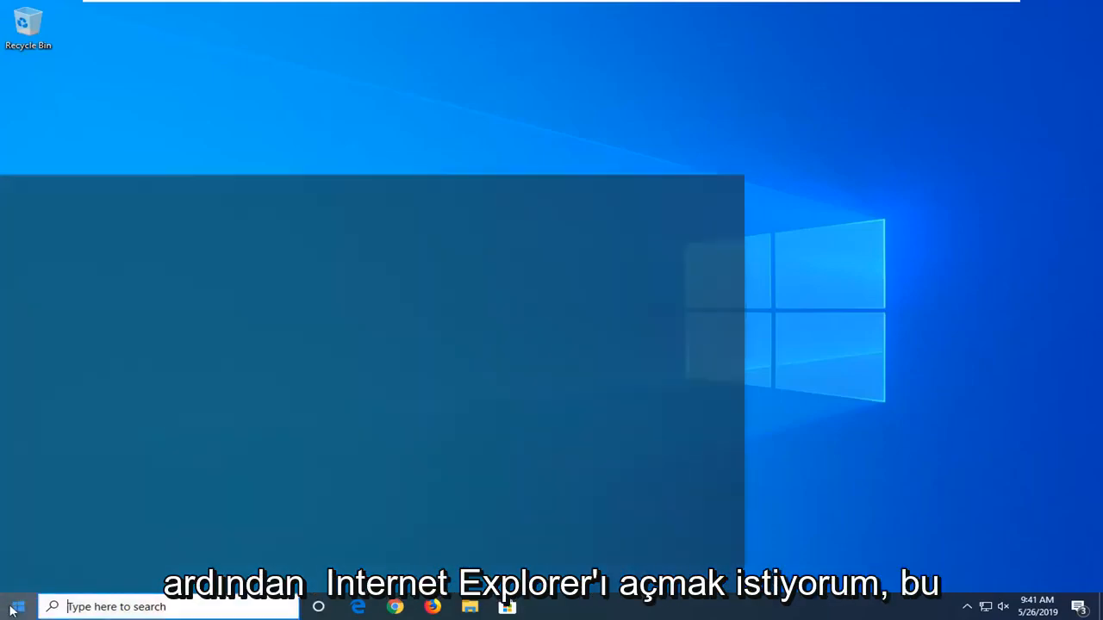
text(internet)
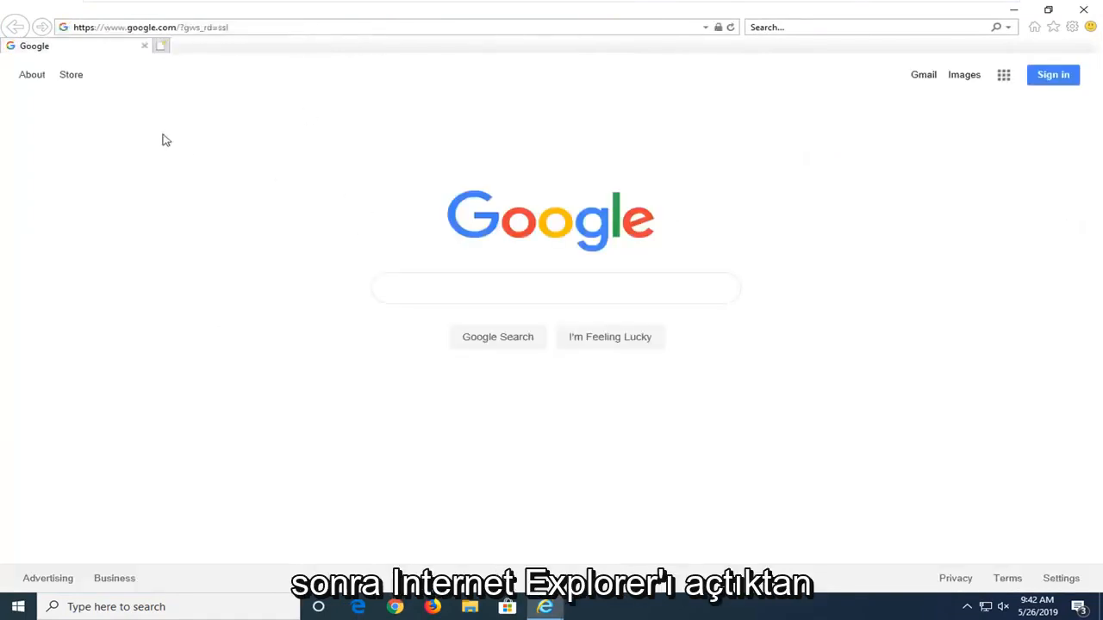
mouse_move(789, 41)
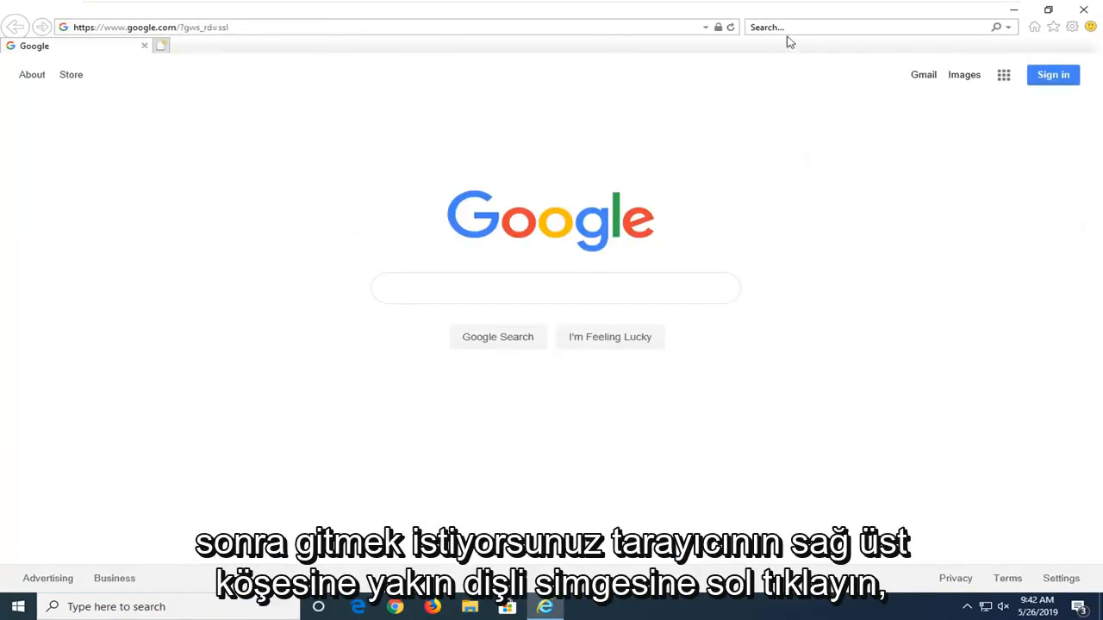
mouse_move(1072, 27)
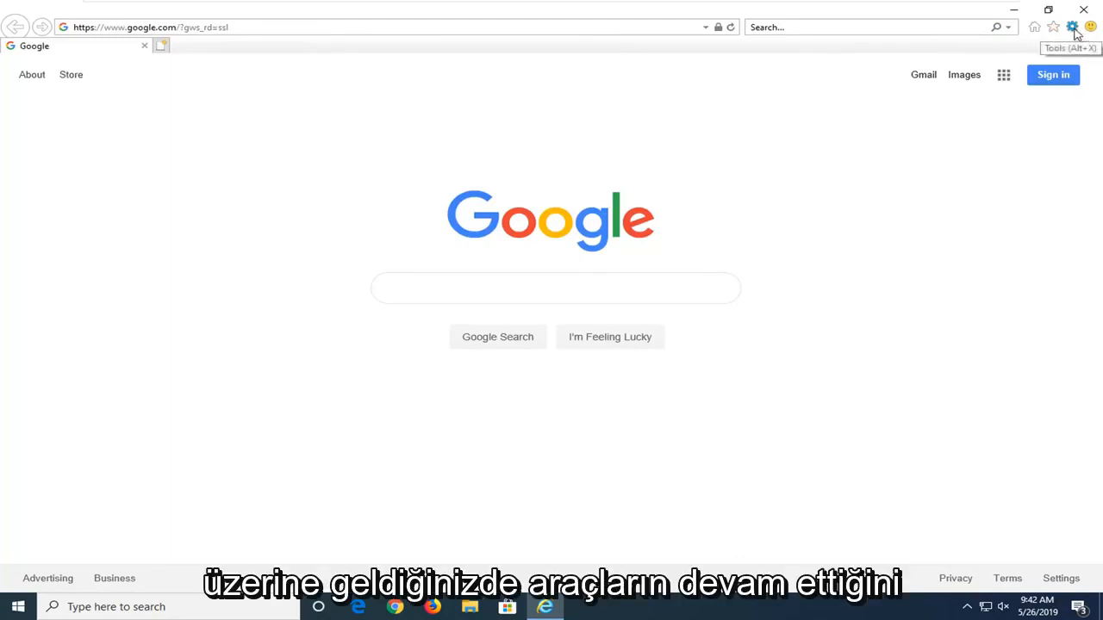
- Reach Internet Options' Security settings via the Tools gear and select the Restricted sites zone
click(1072, 28)
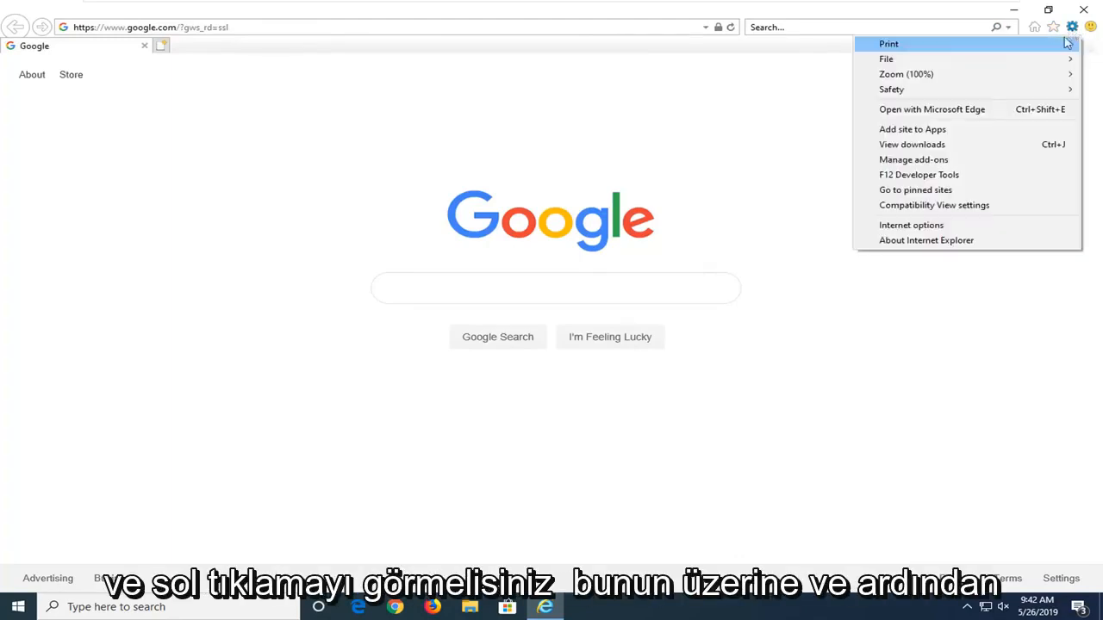
click(910, 224)
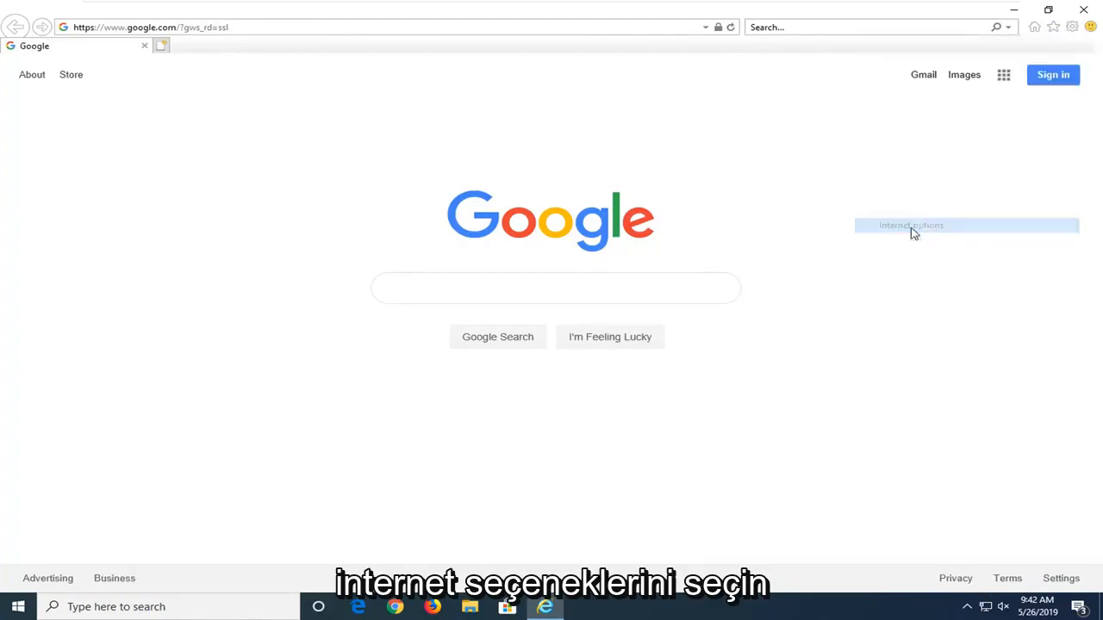
click(909, 224)
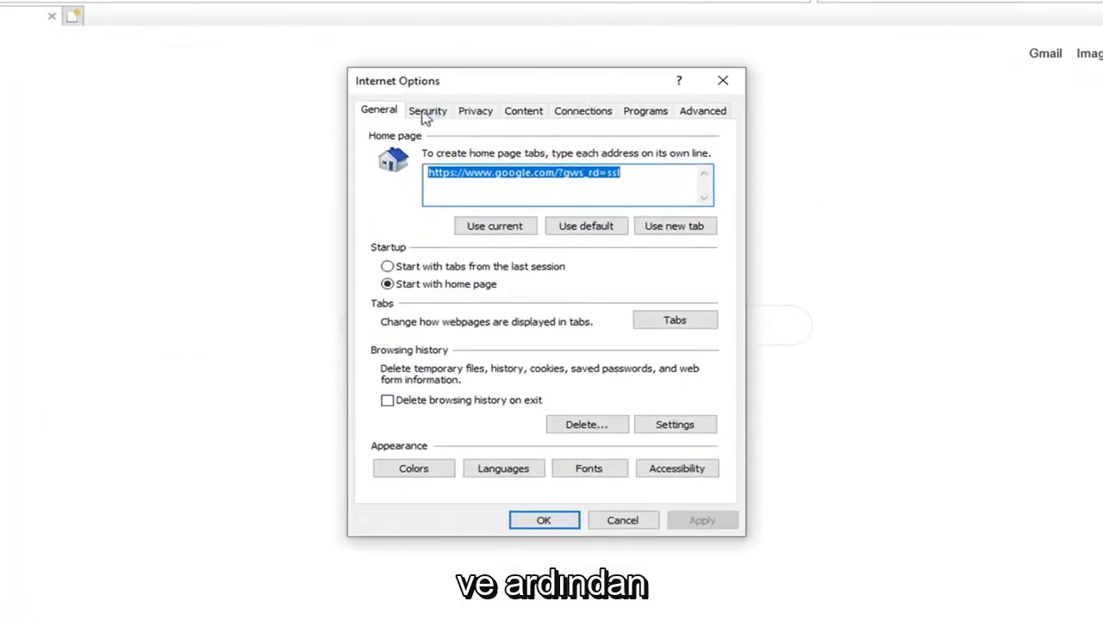
click(427, 110)
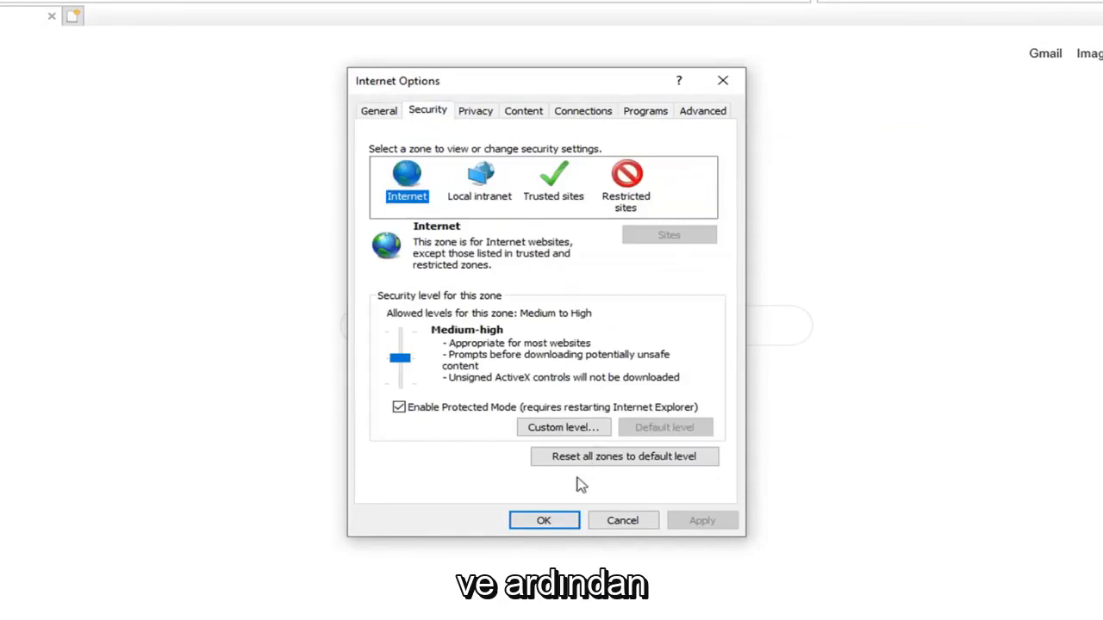
click(625, 181)
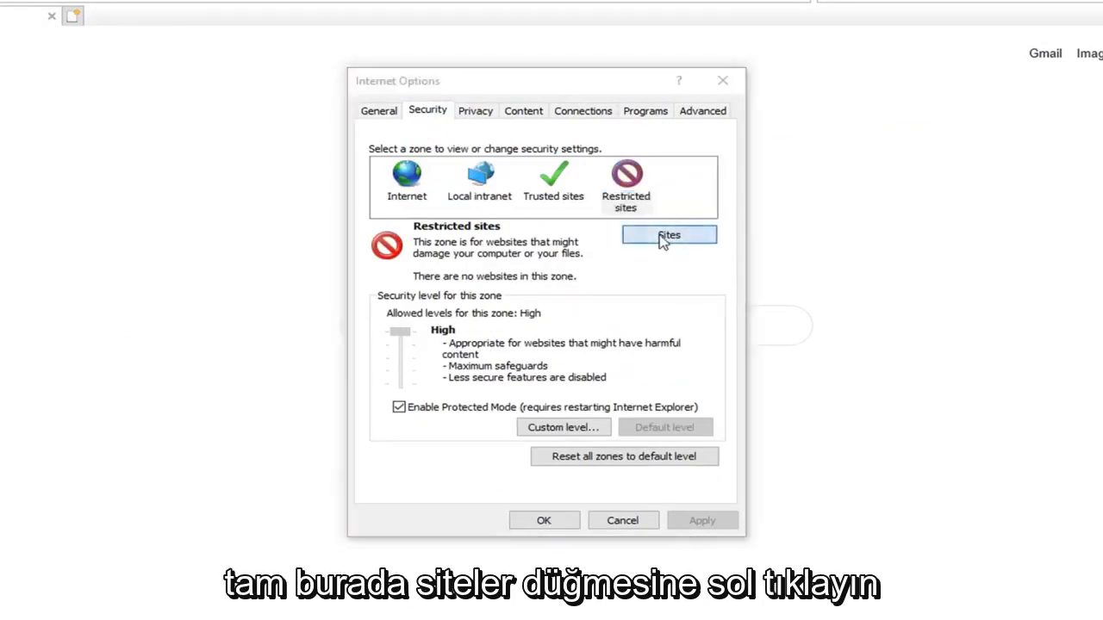
click(669, 235)
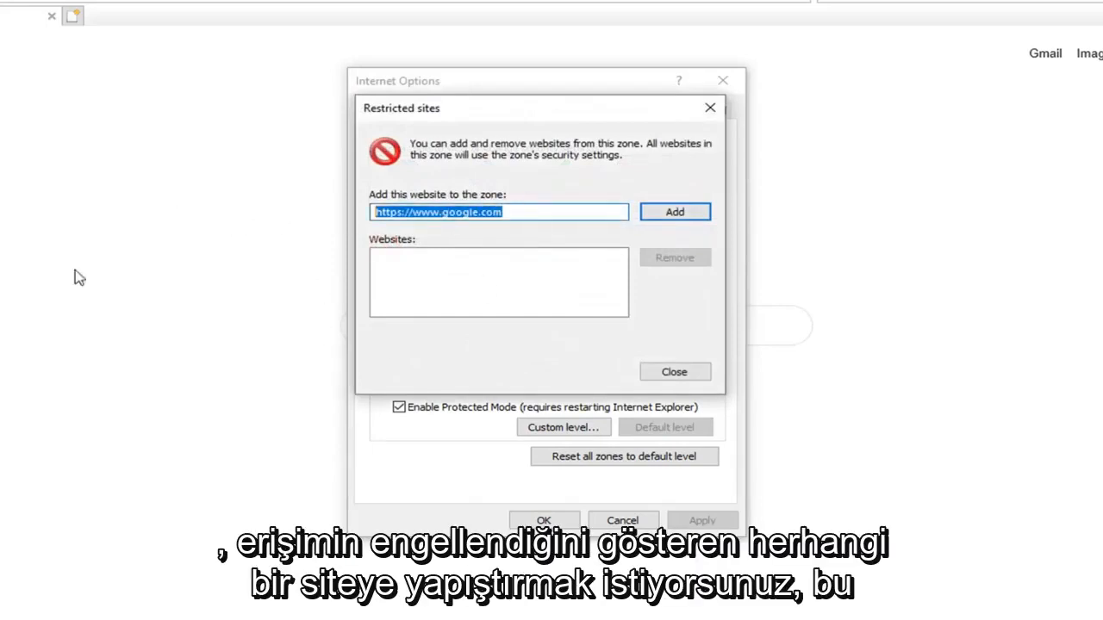
mouse_move(430, 187)
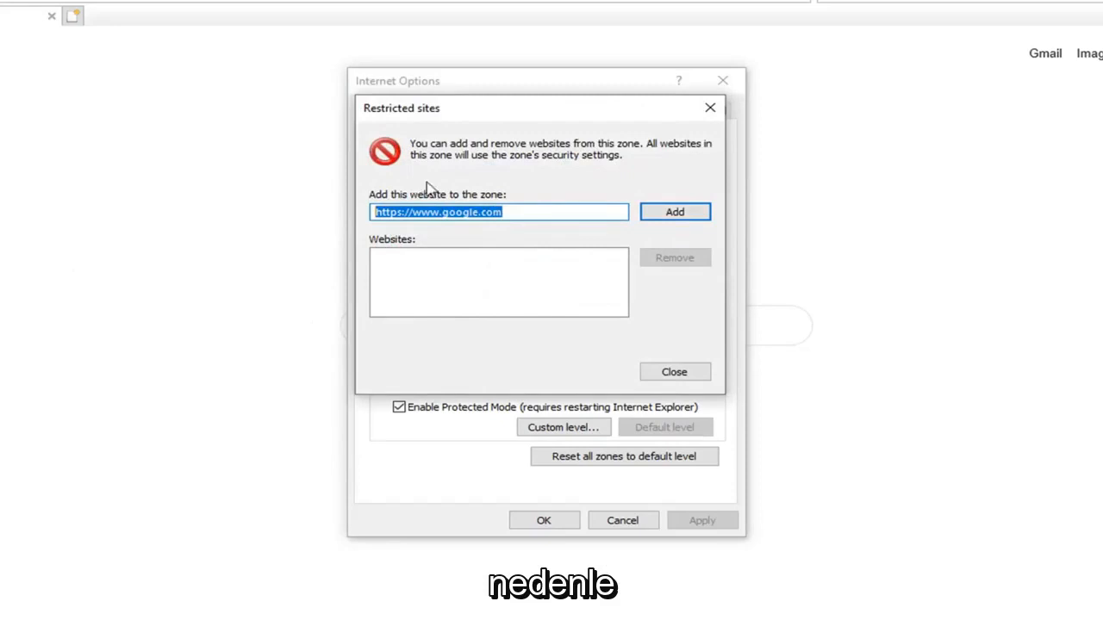
mouse_move(362, 239)
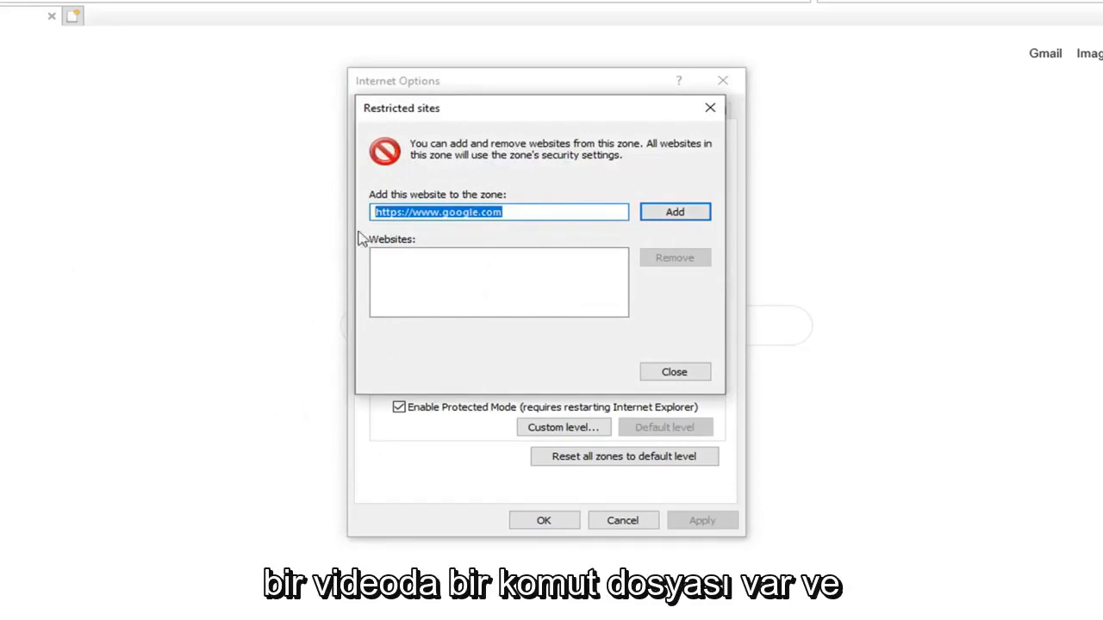
mouse_move(352, 348)
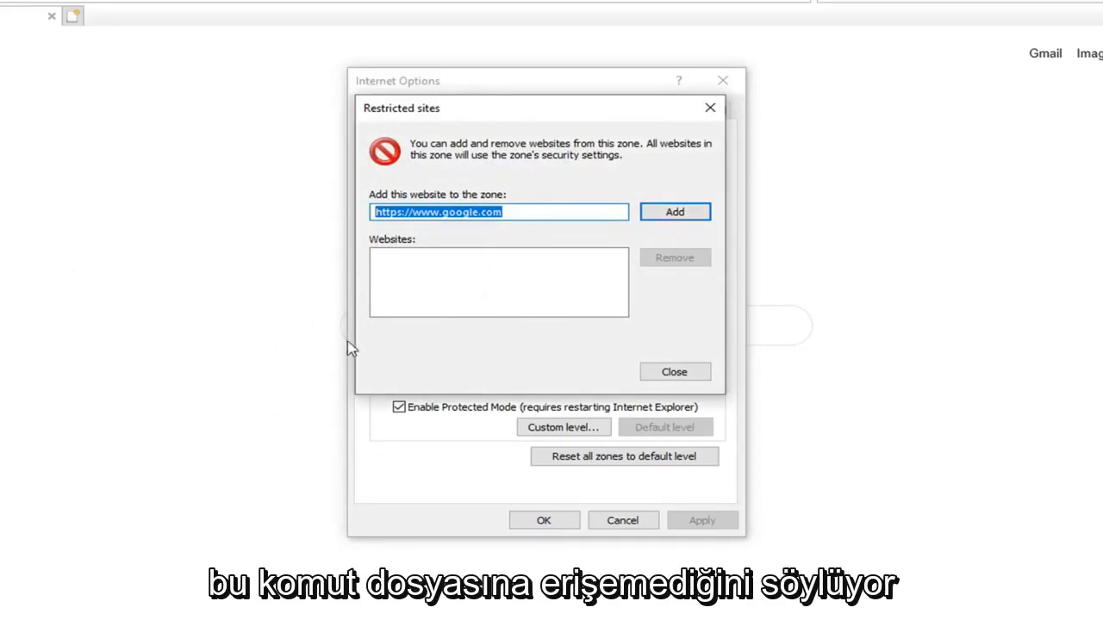
right_click(499, 212)
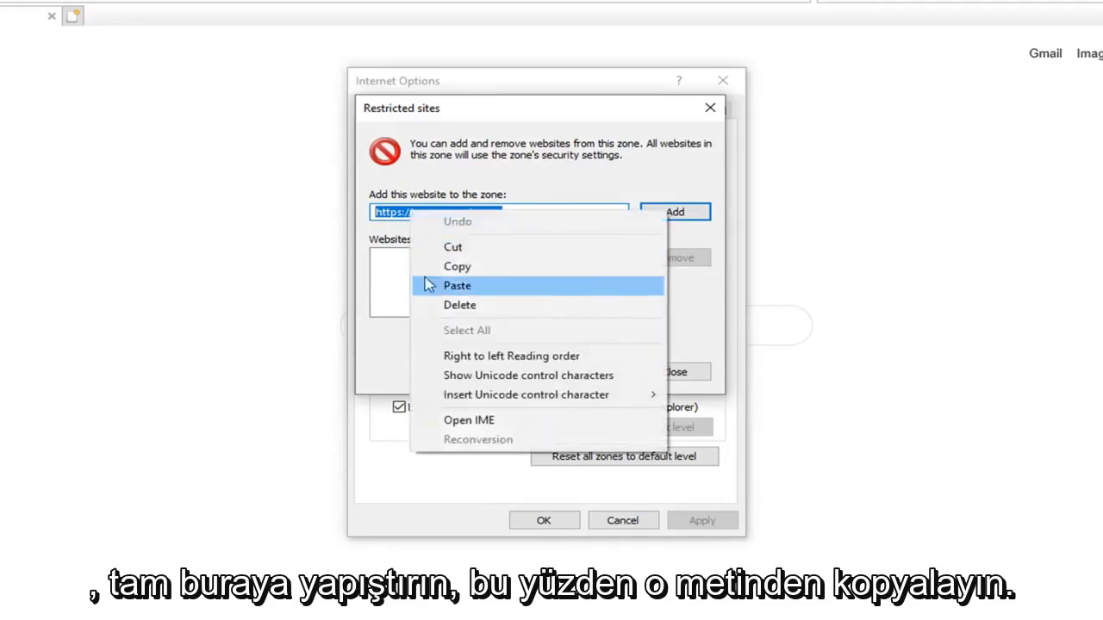
mouse_move(434, 200)
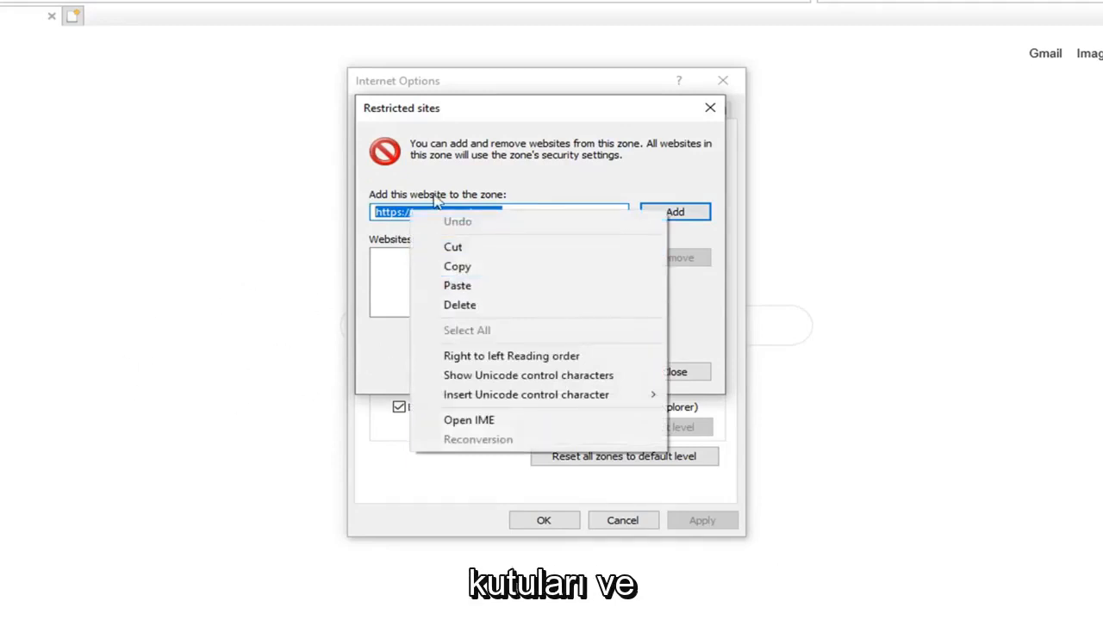
click(457, 286)
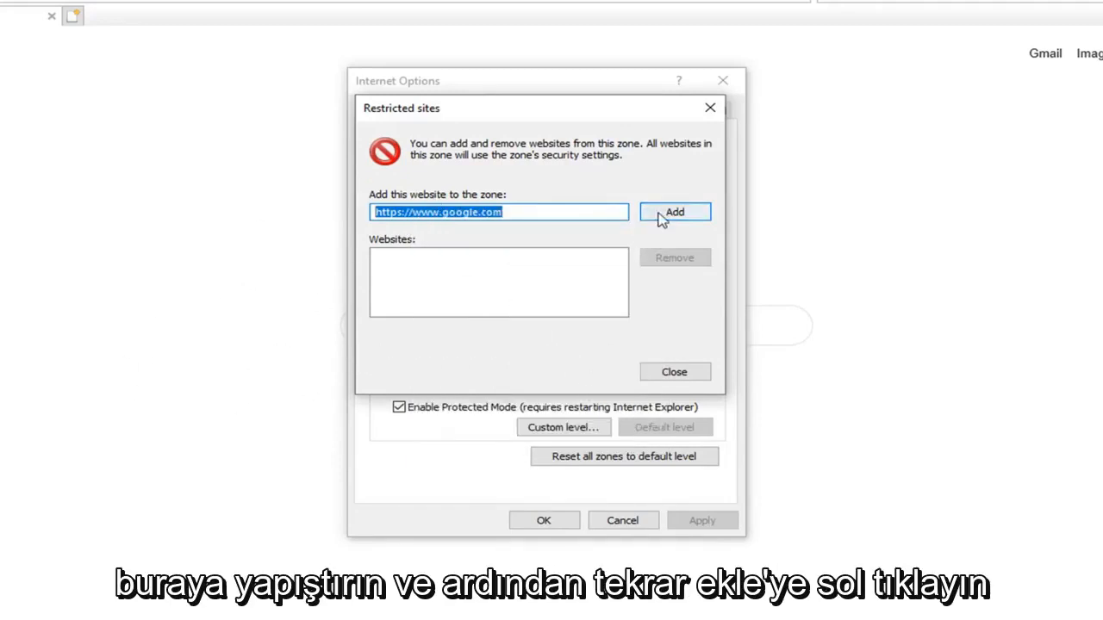
click(676, 212)
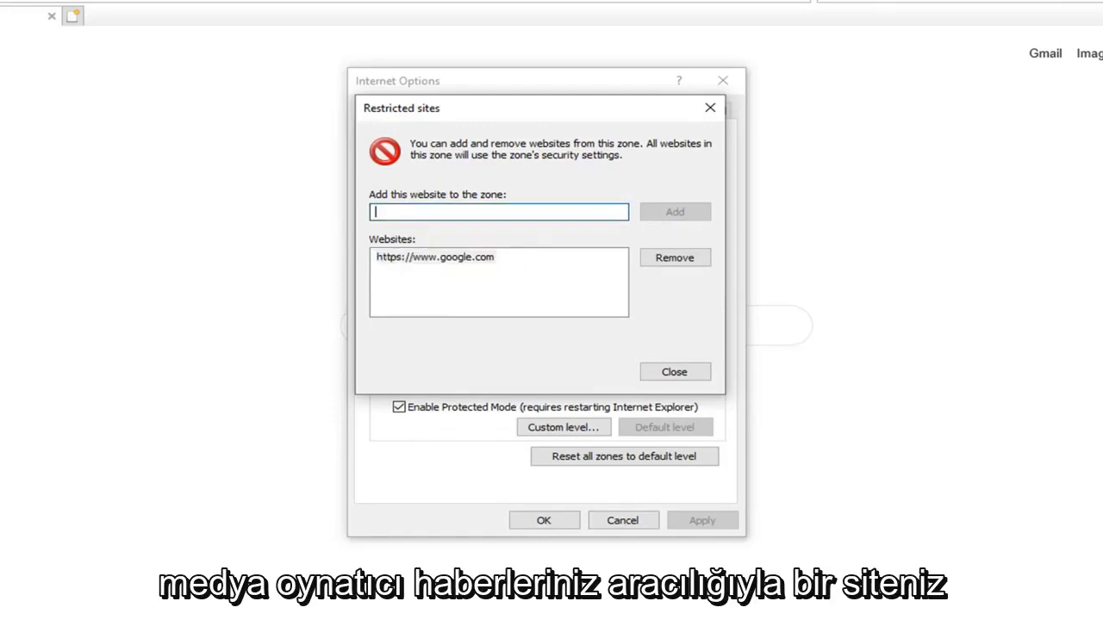
mouse_move(538, 343)
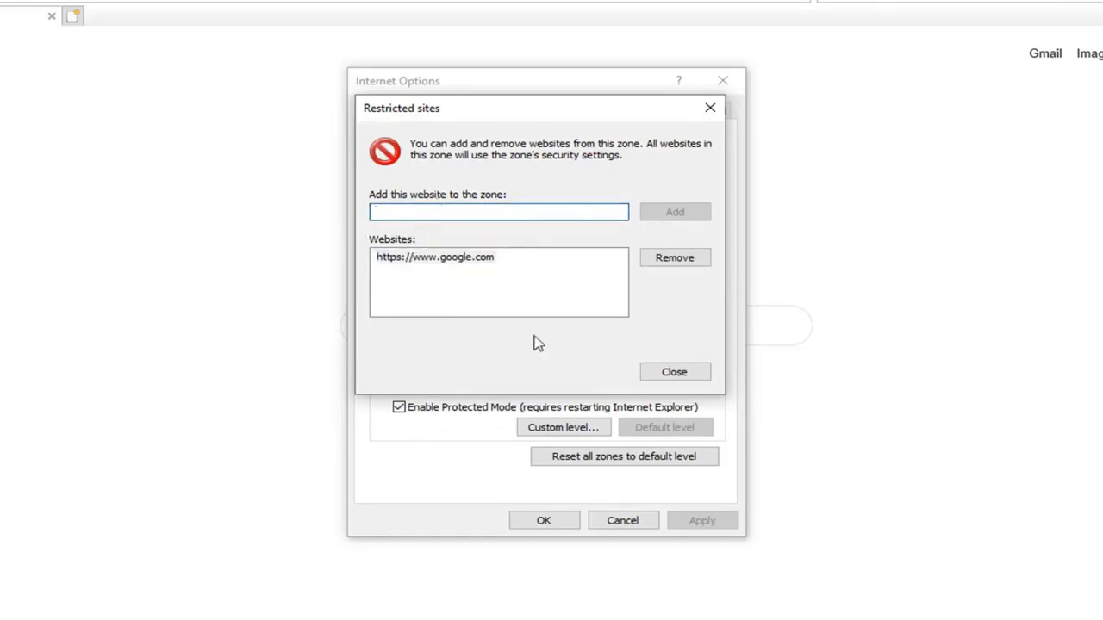
- Confirm the Restricted sites and Internet Options changes, then close Internet Explorer
click(673, 372)
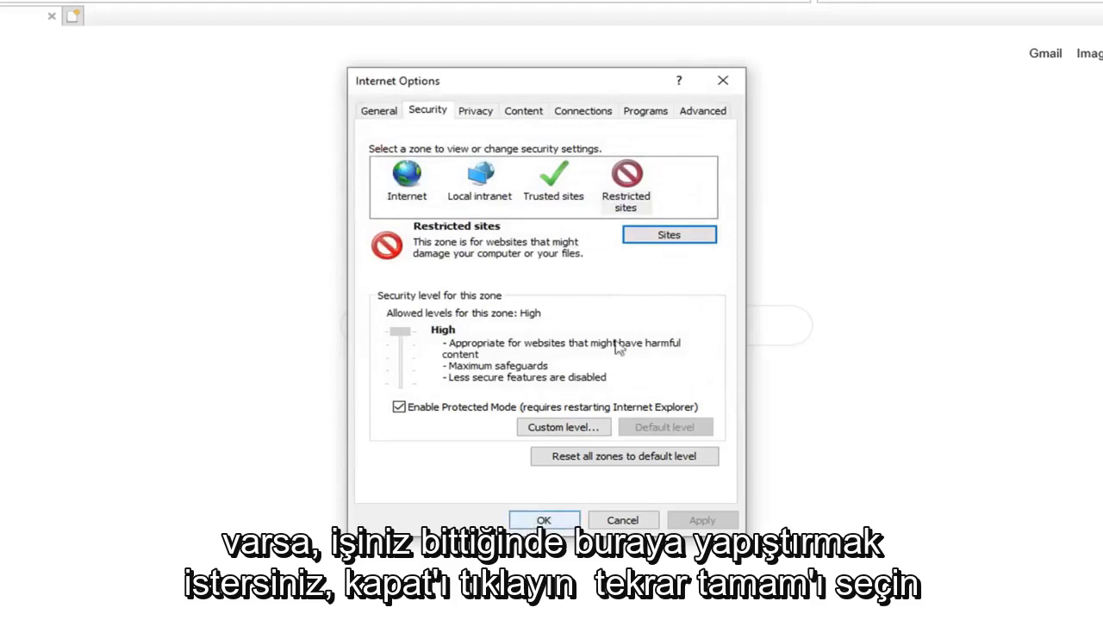
click(543, 521)
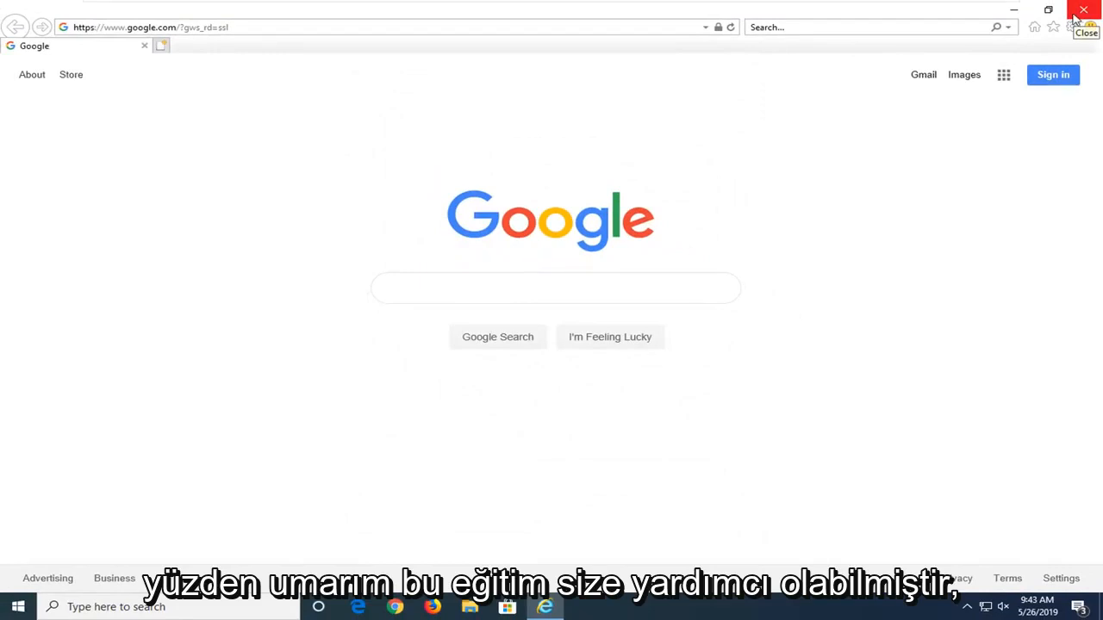
click(1084, 10)
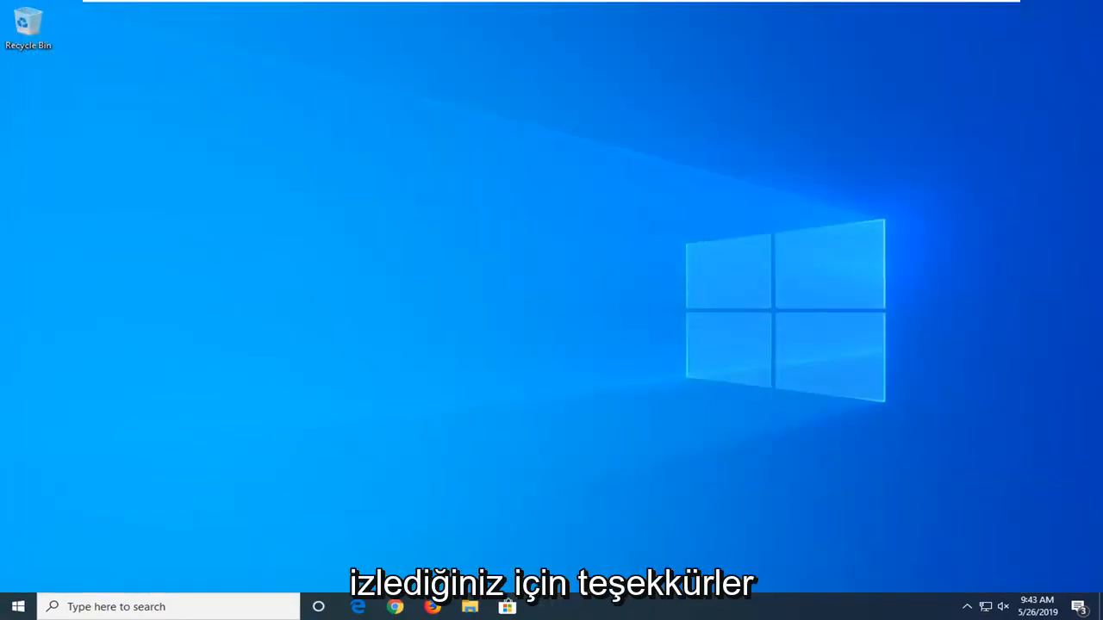